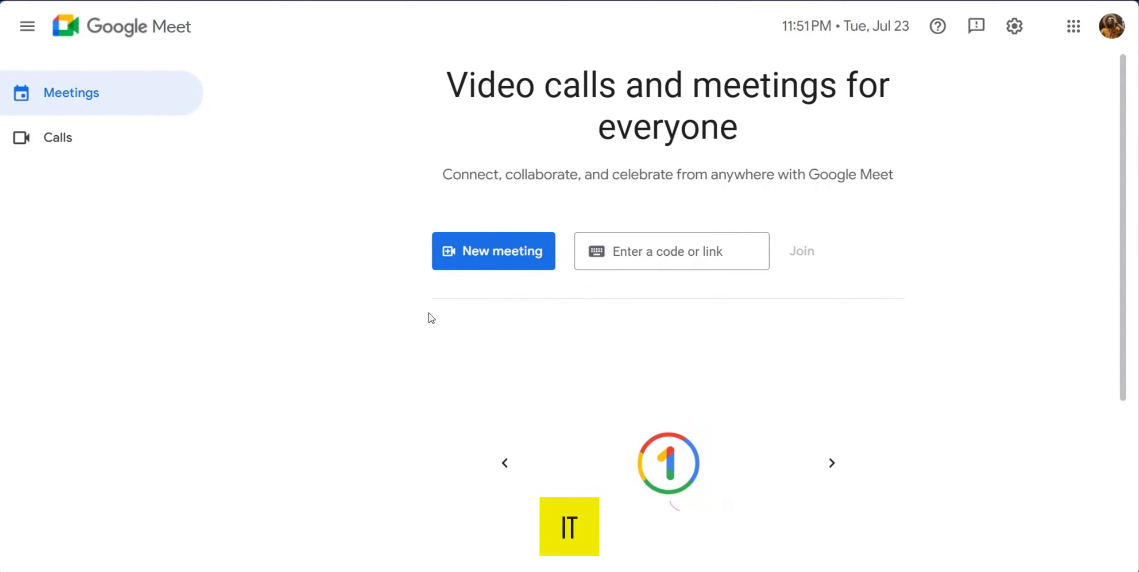
mouse_move(493, 251)
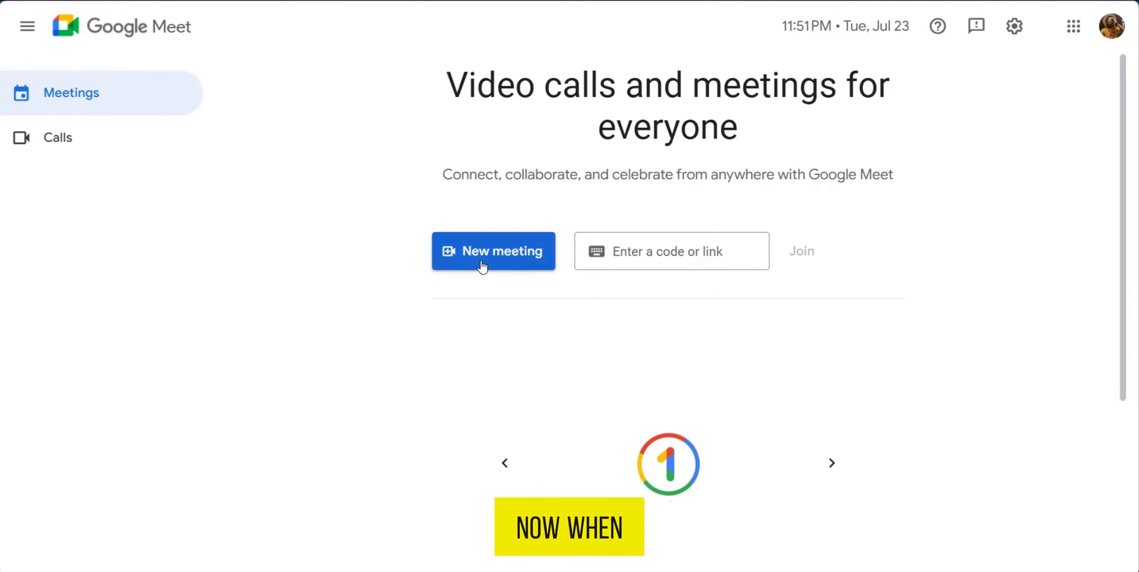
Show the New meeting dropdown with its later, instant and Calendar options
click(493, 251)
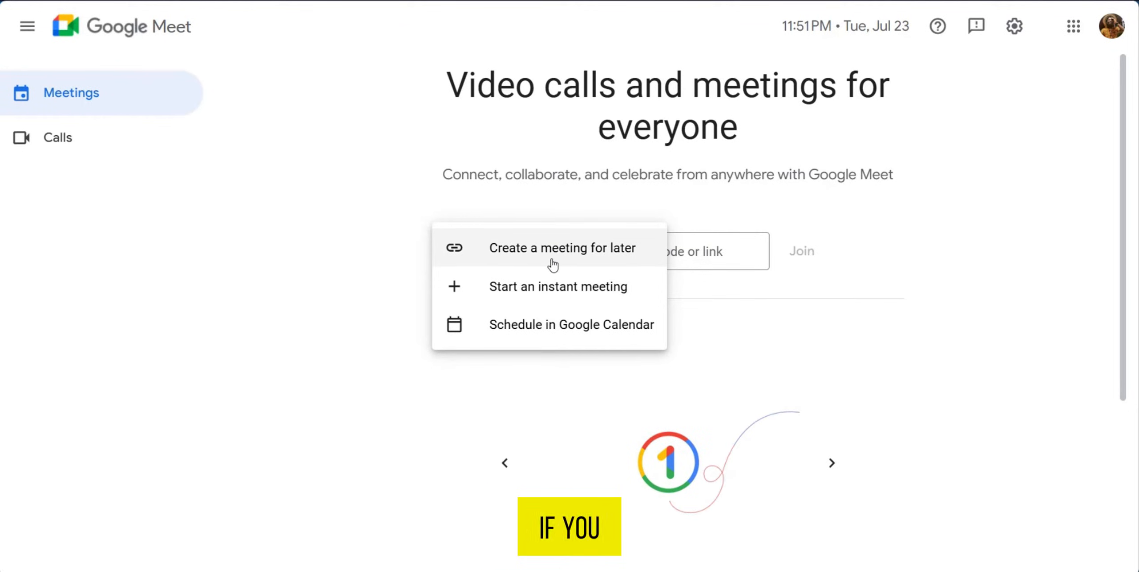
mouse_move(544, 299)
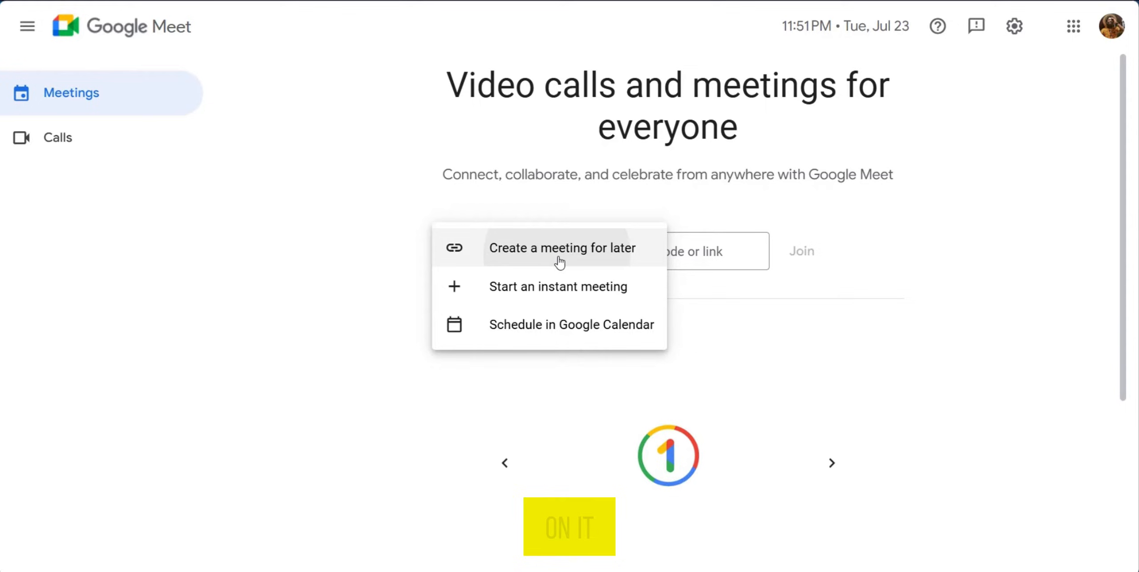
Generate a meeting link for later, copy it from the joining info, and reopen New meeting
click(561, 248)
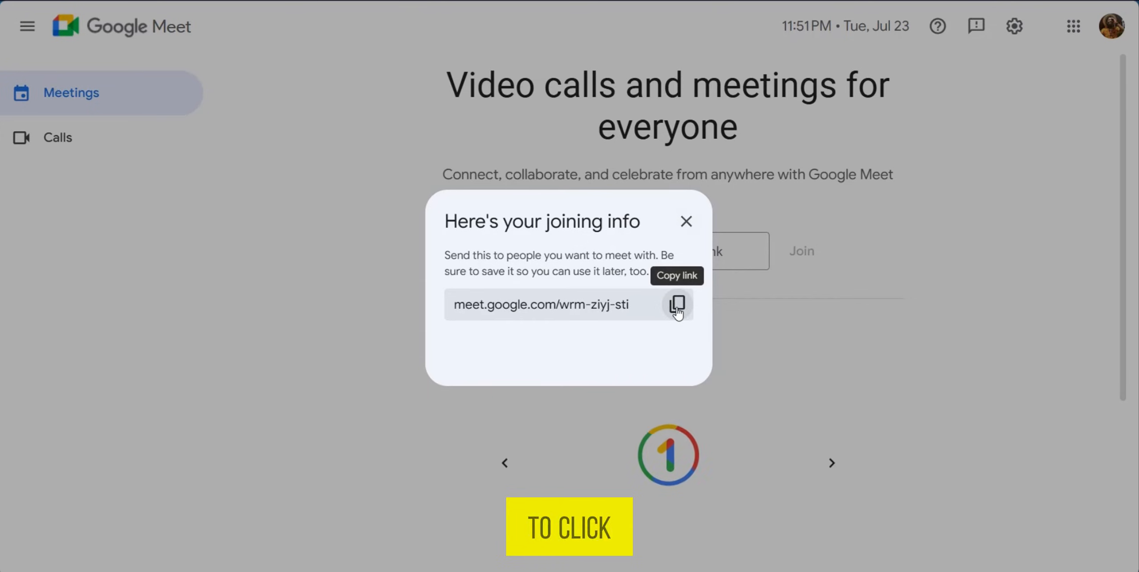
click(676, 304)
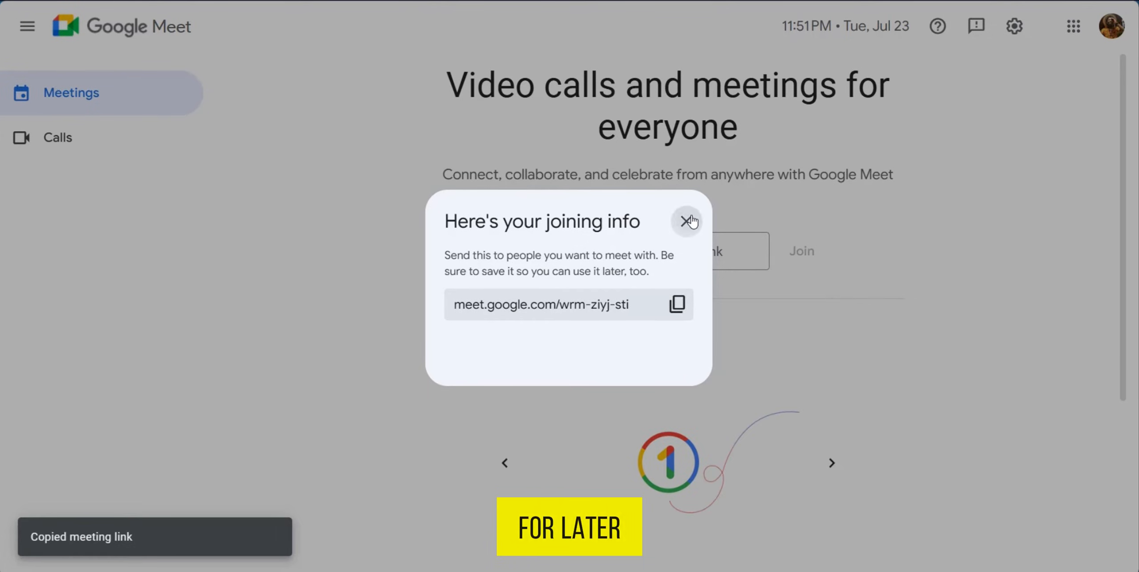
click(687, 220)
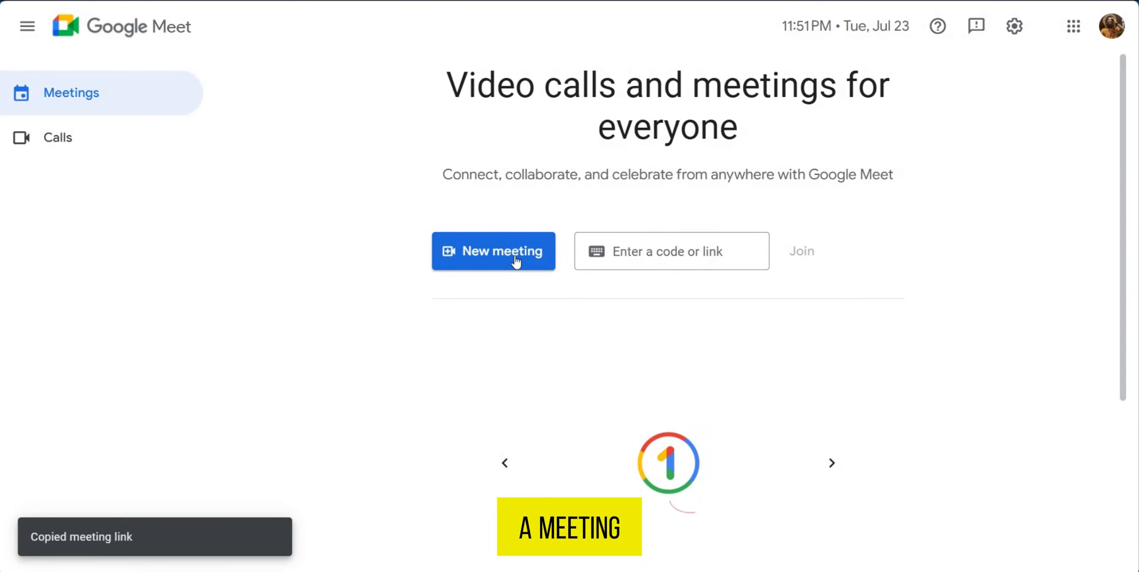
click(493, 251)
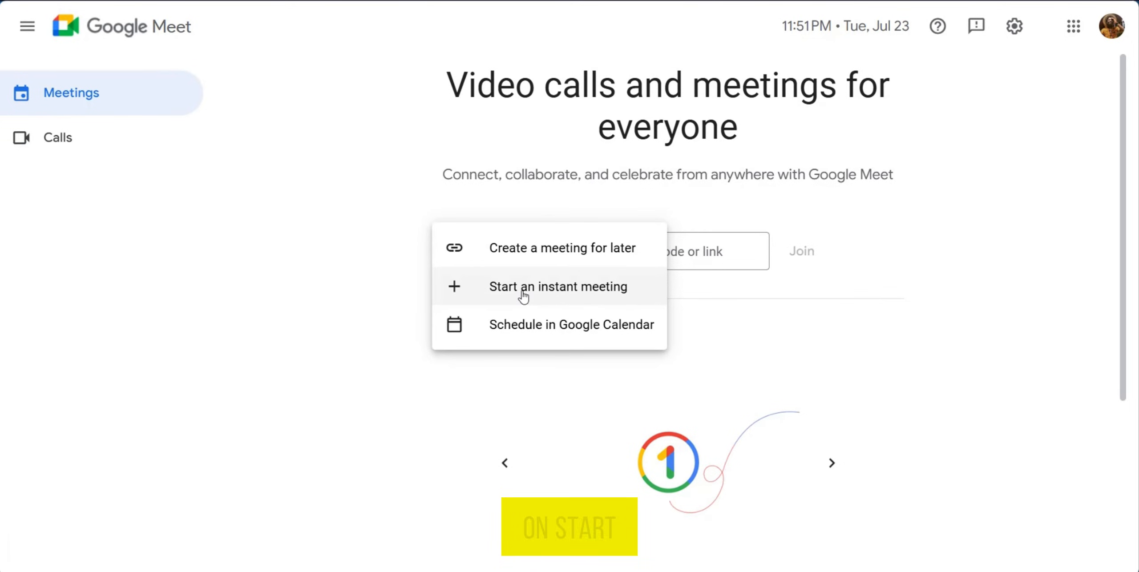